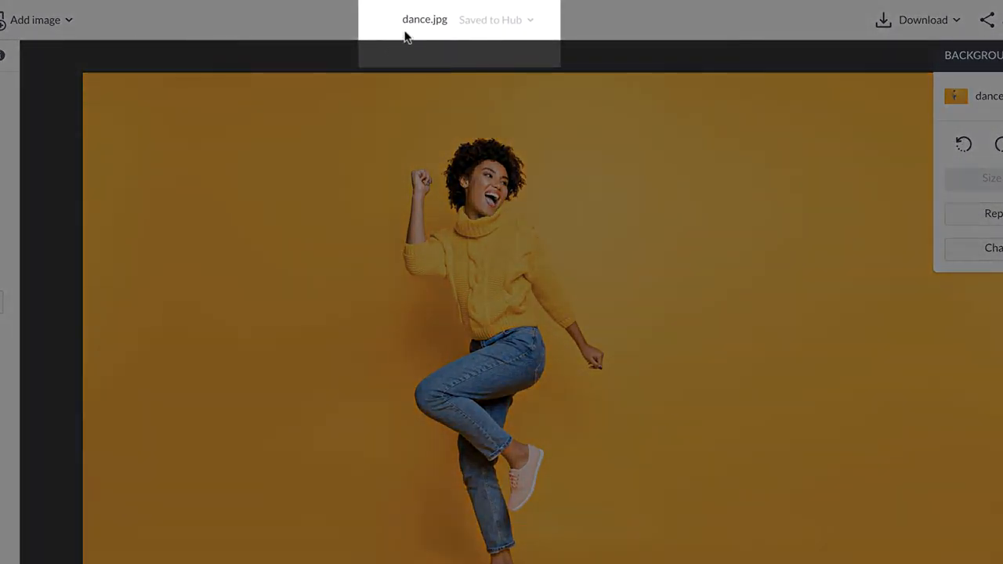
Rename the project from dance.jpg to 'big-sale'
{"action": "left_click", "coordinate": [424, 19]}
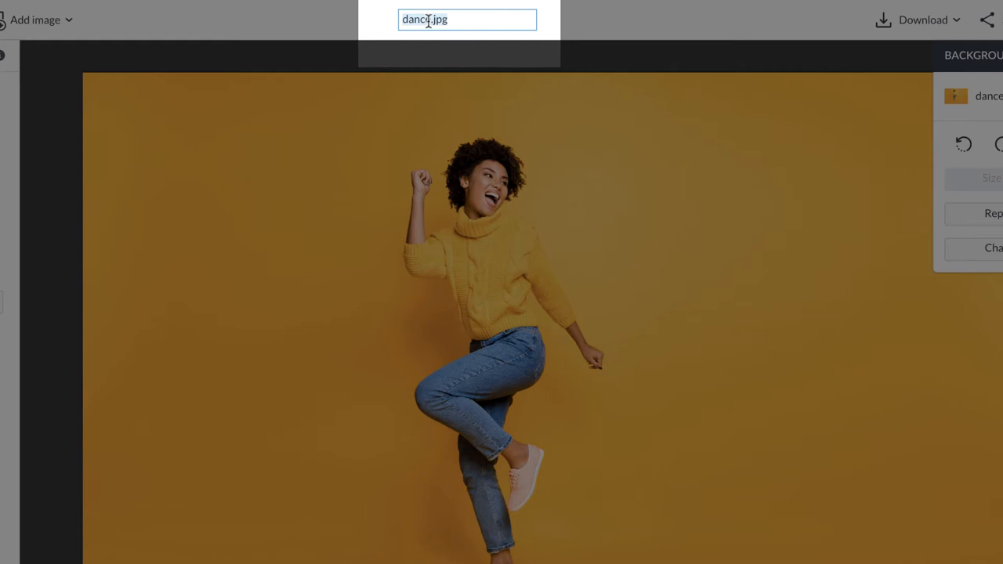
{"action": "type", "text": "big-sale"}
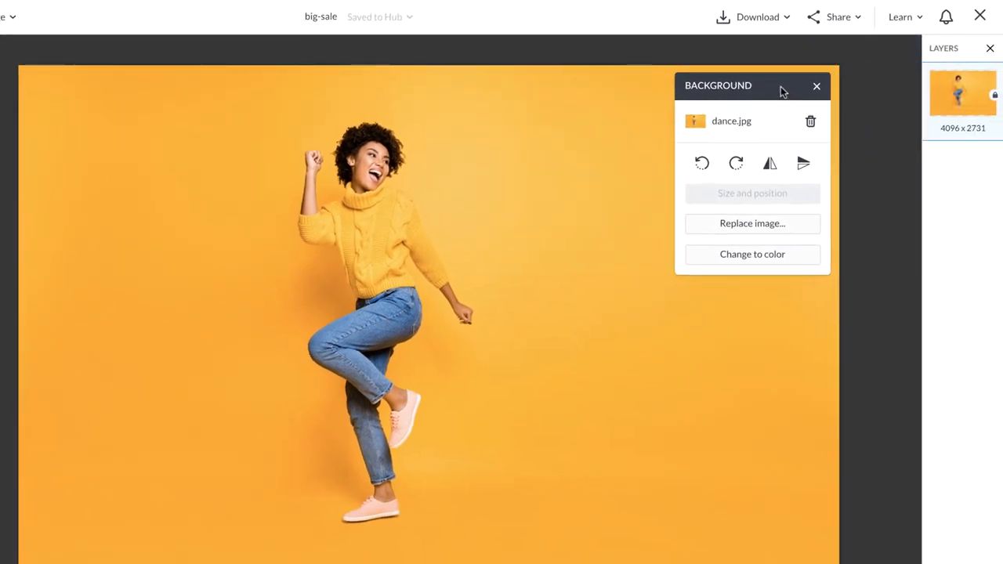
Drag the dancer photo off the locked Background layer
{"action": "left_click_drag", "start_coordinate": [781, 87], "coordinate": [729, 96]}
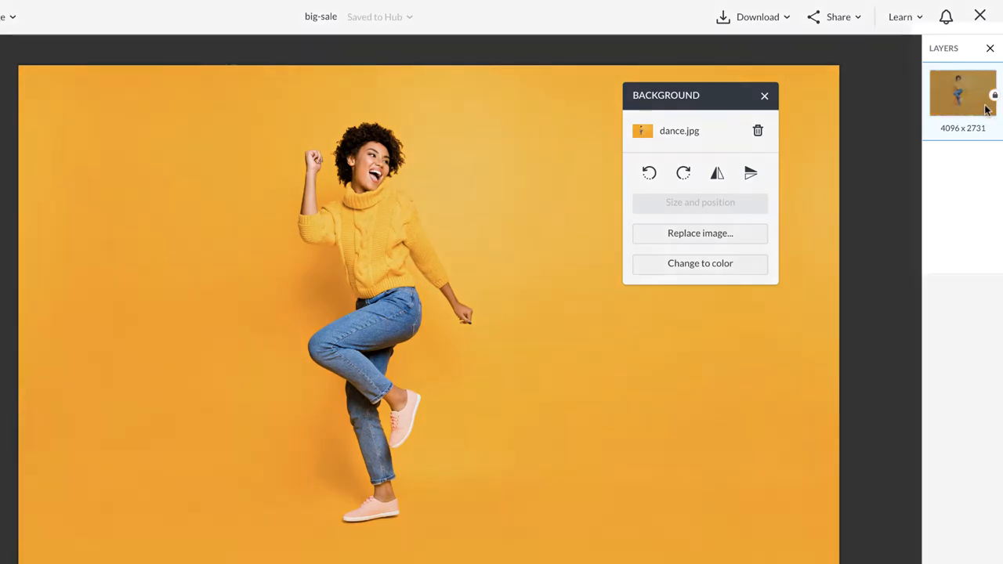
{"action": "mouse_move", "coordinate": [994, 96]}
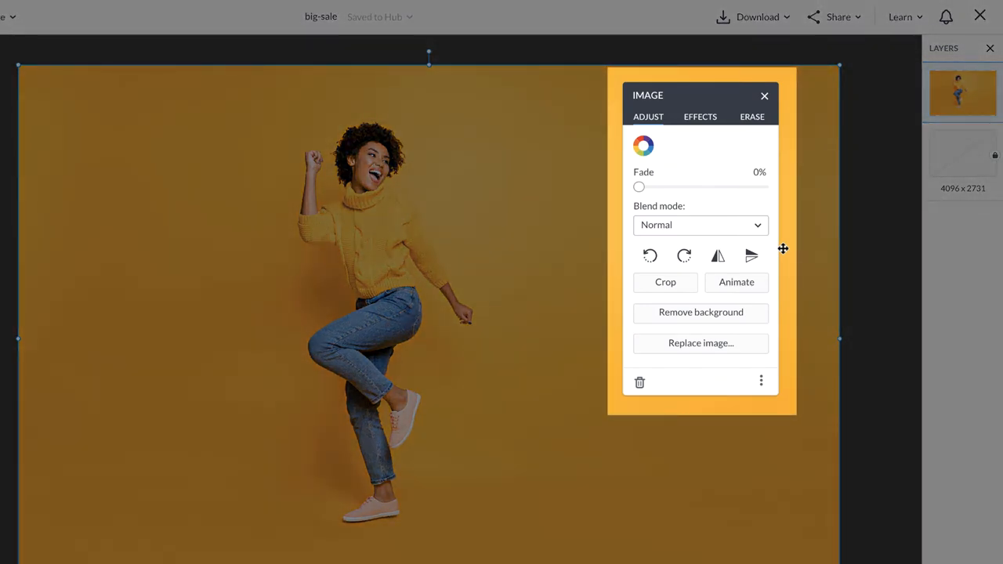
Test the fade, crop to the left portion, and remove the orange backdrop
{"action": "left_click_drag", "start_coordinate": [638, 186], "coordinate": [682, 186]}
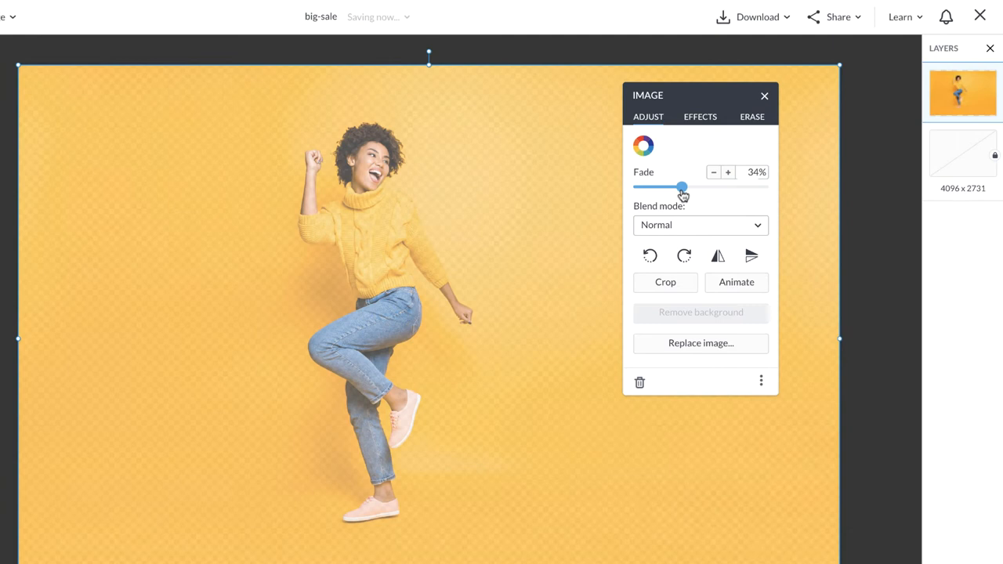
{"action": "left_click_drag", "start_coordinate": [682, 187], "coordinate": [638, 187]}
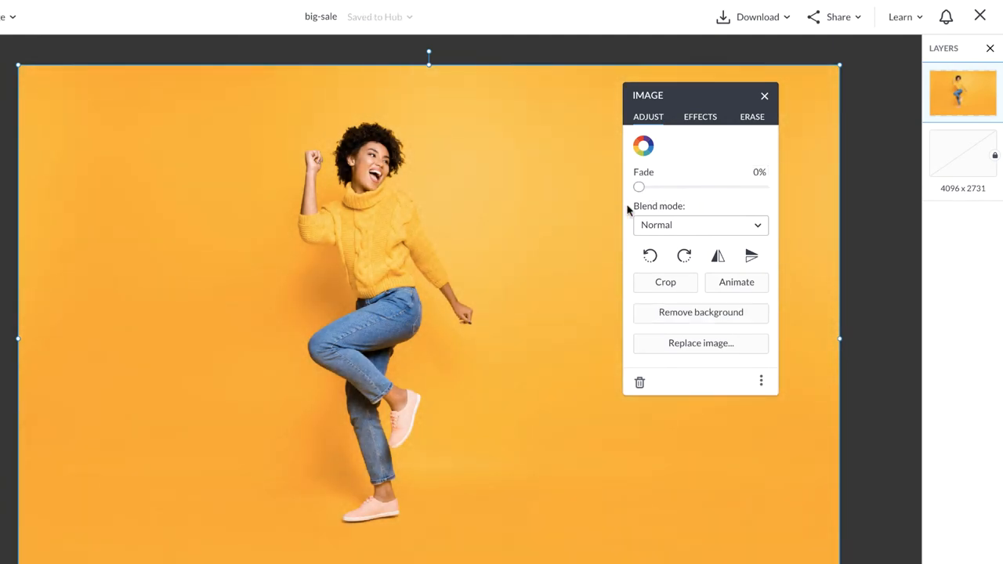
{"action": "mouse_move", "coordinate": [650, 255]}
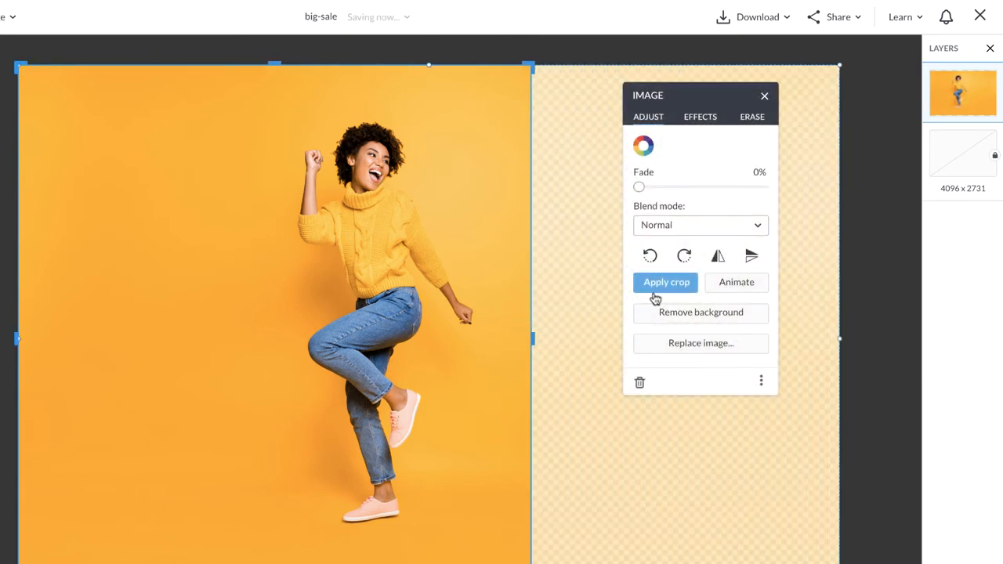
{"action": "left_click", "coordinate": [665, 282]}
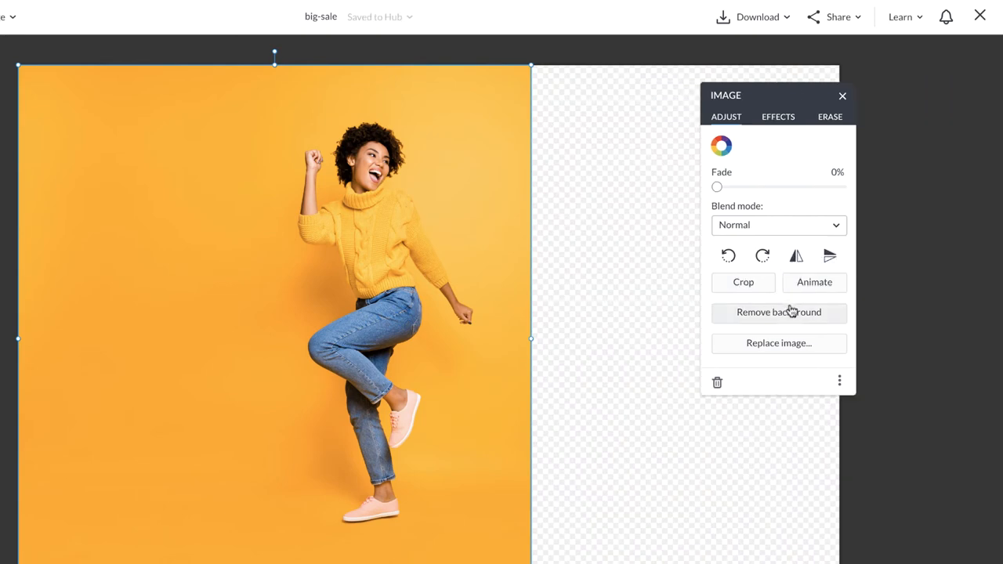
{"action": "left_click", "coordinate": [778, 311]}
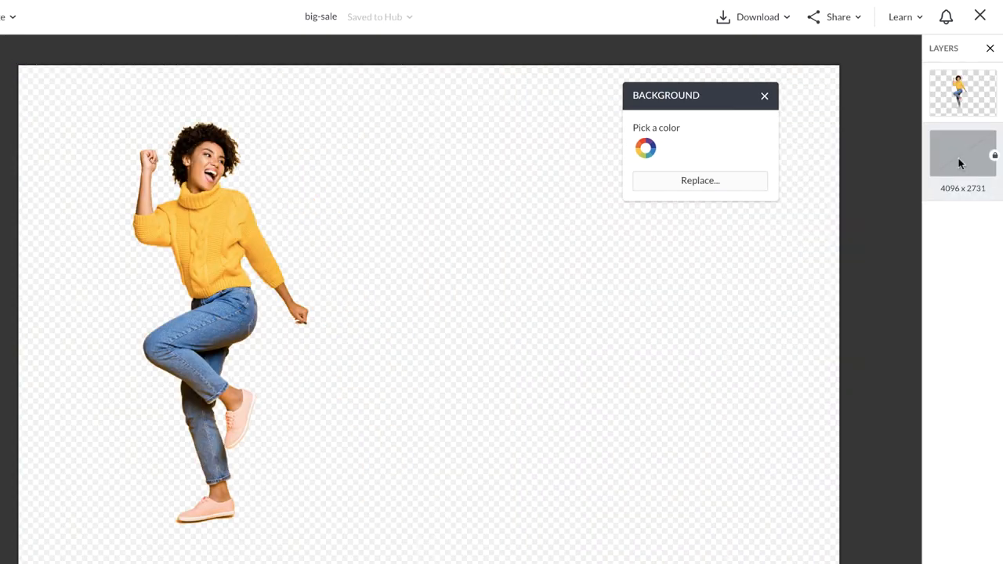
Eyedrop the peach shoe colour into the background fill
{"action": "left_click", "coordinate": [645, 148]}
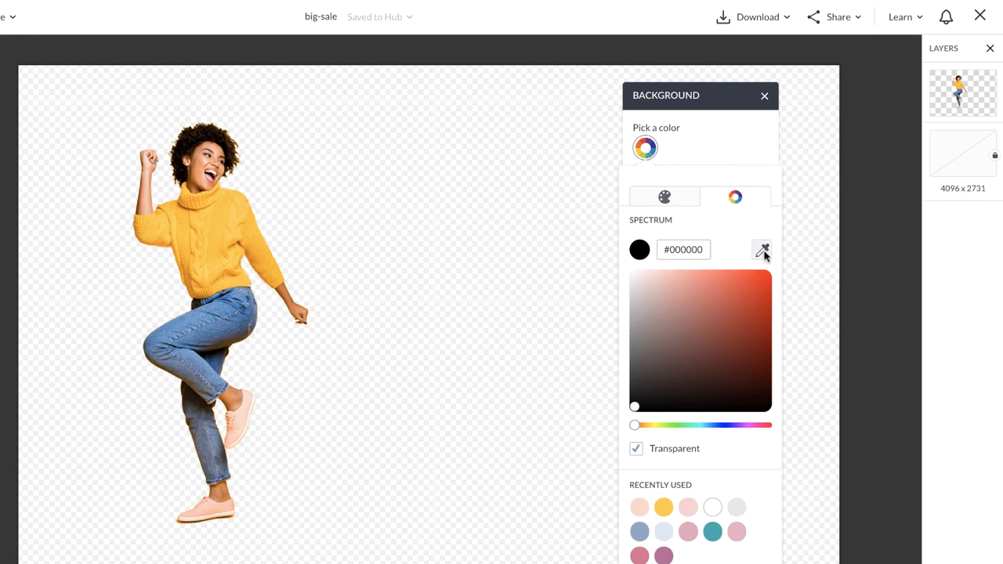
{"action": "left_click", "coordinate": [761, 249]}
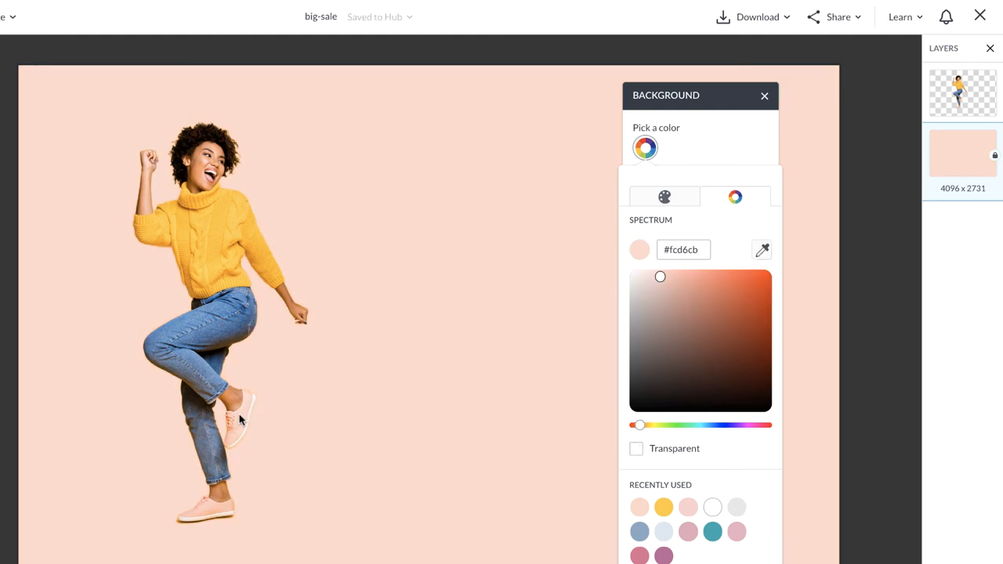
{"action": "mouse_move", "coordinate": [372, 349]}
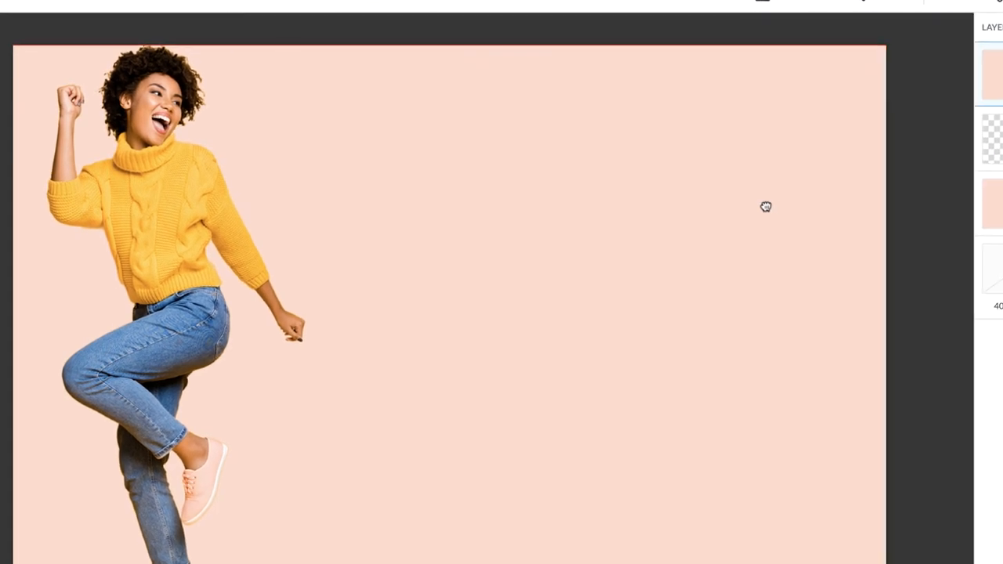
Select the stacked SALE text lines beside the yellow panel
{"action": "left_click", "coordinate": [835, 56]}
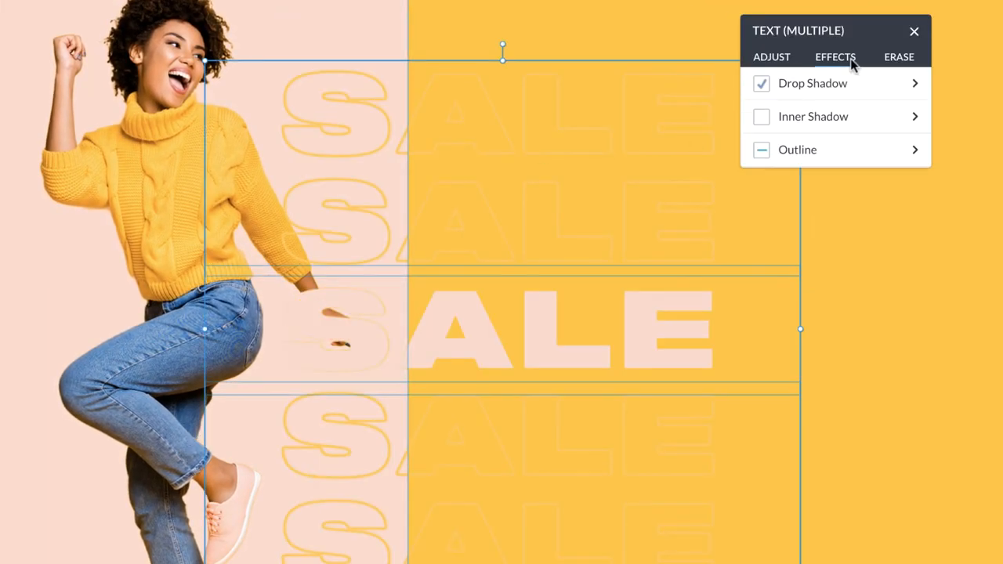